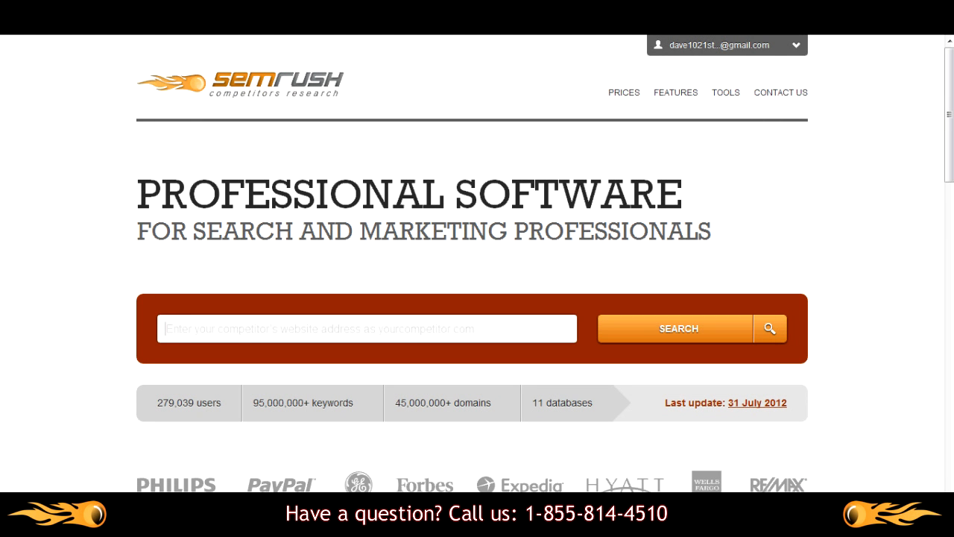
- Search zappos.com from the homepage to load its US Google domain overview
text(zappos.com)
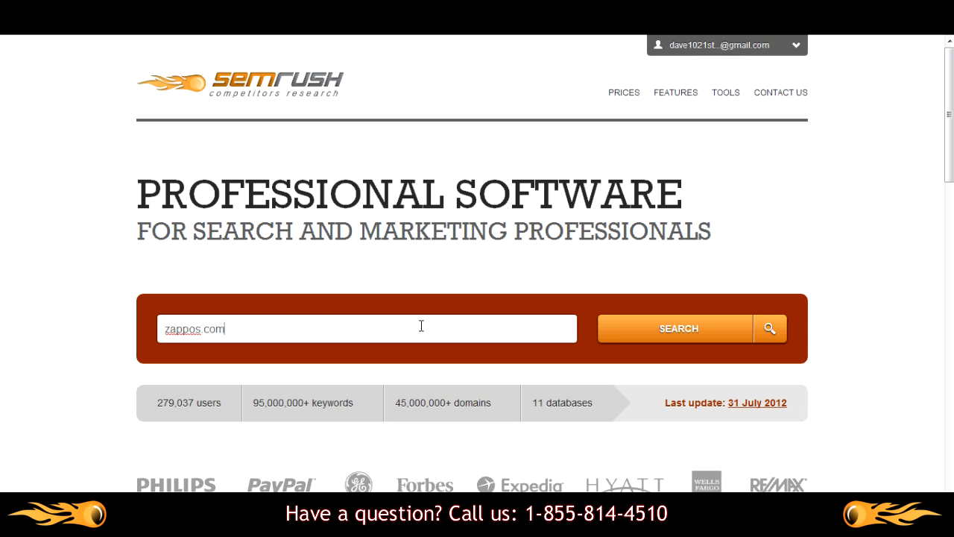
click(676, 328)
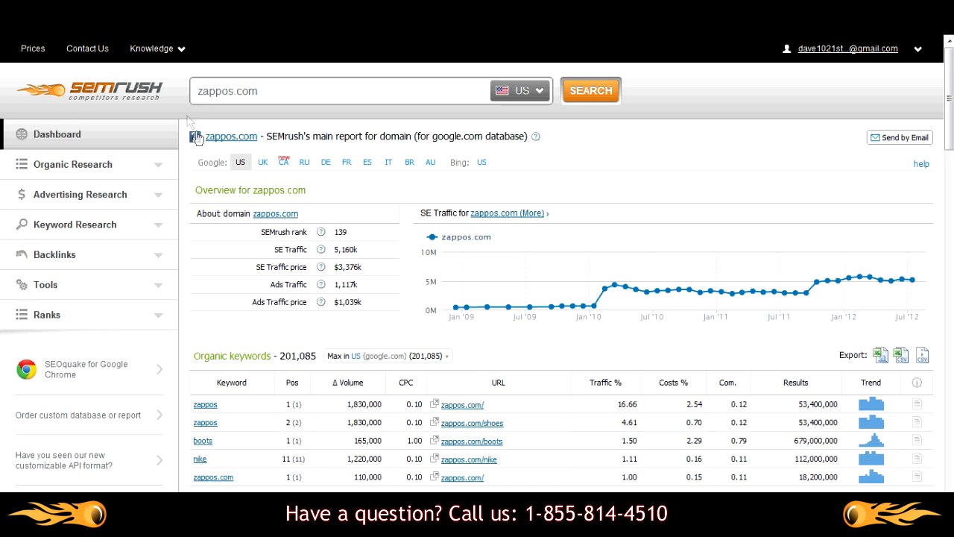
mouse_move(186, 117)
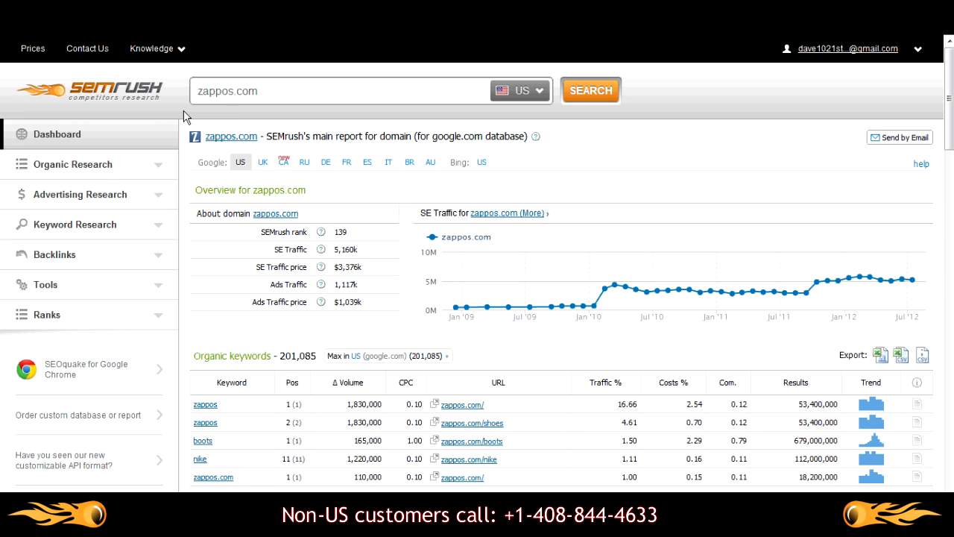
click(335, 91)
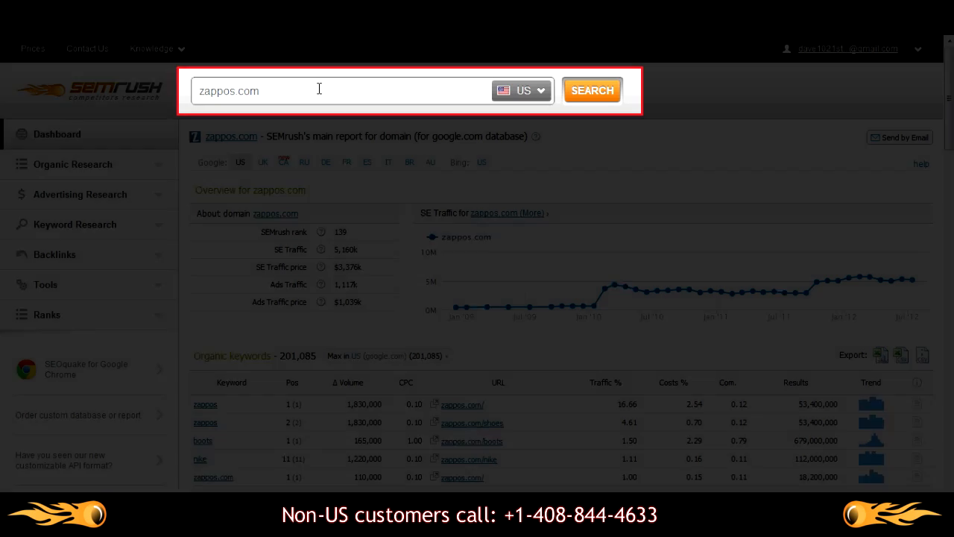
click(522, 91)
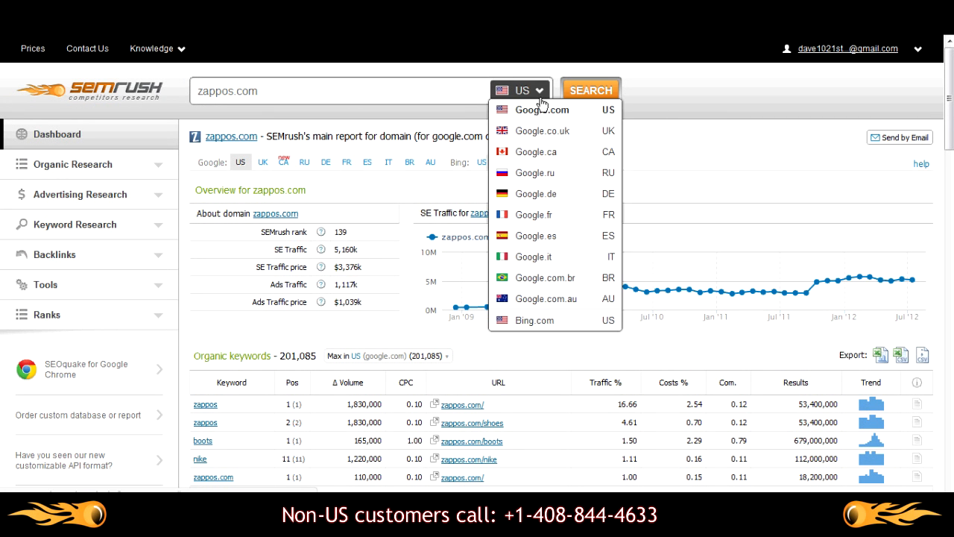
mouse_move(545, 298)
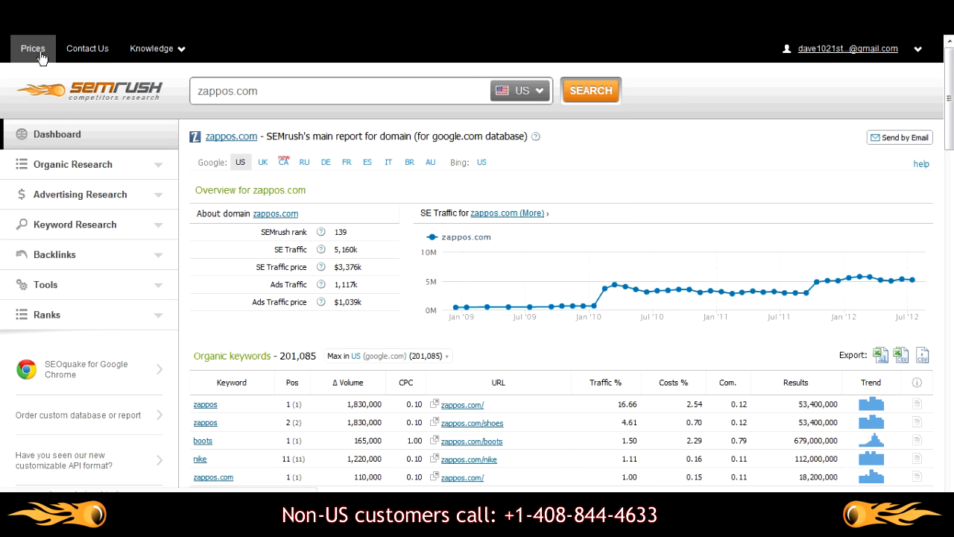
click(152, 47)
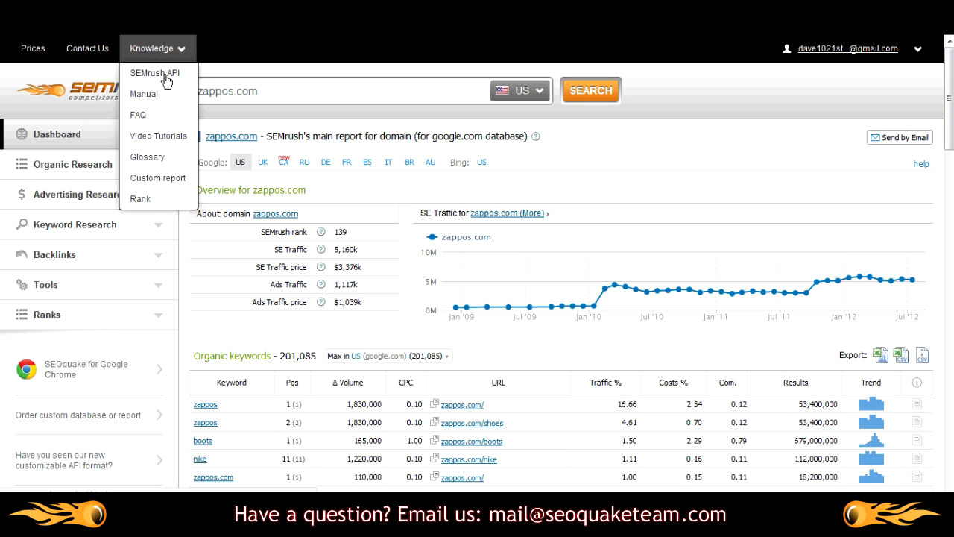
mouse_move(161, 209)
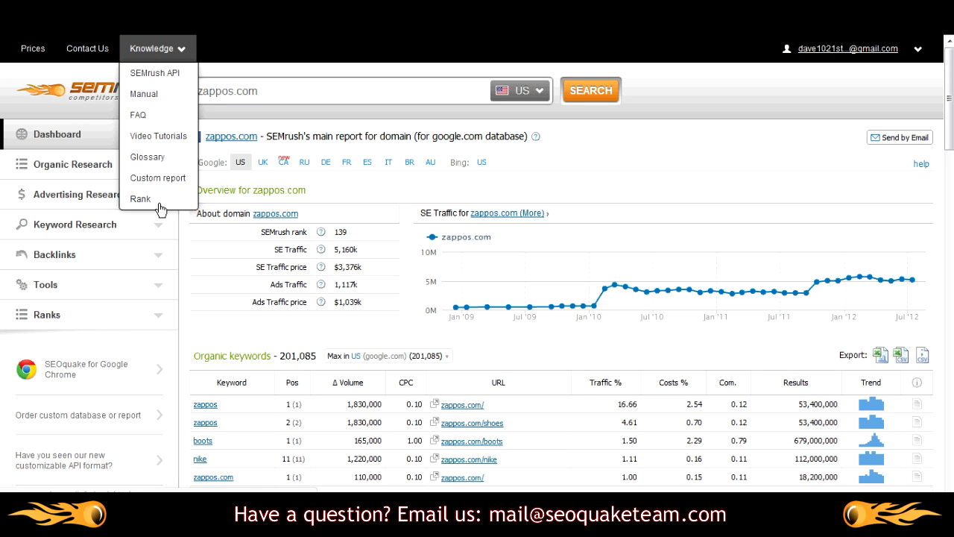
click(850, 48)
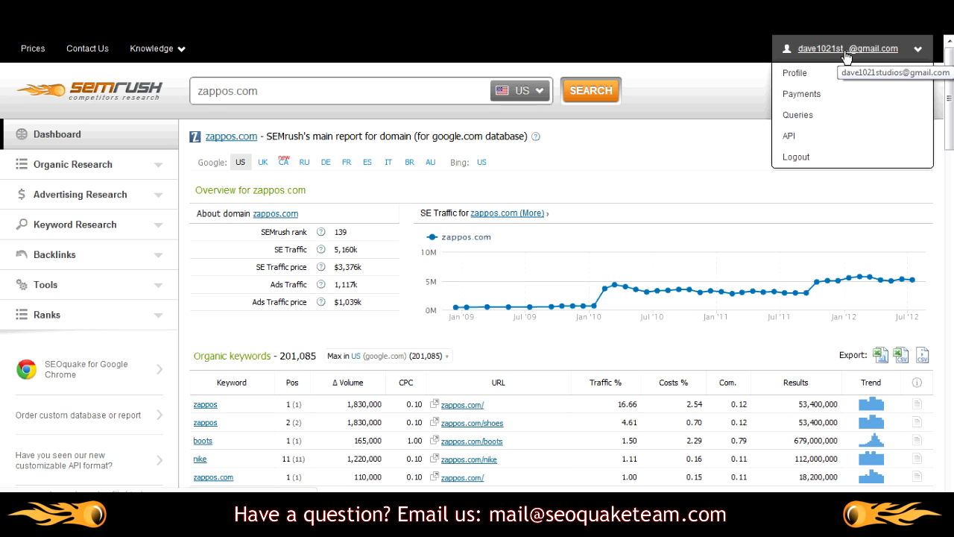
mouse_move(849, 77)
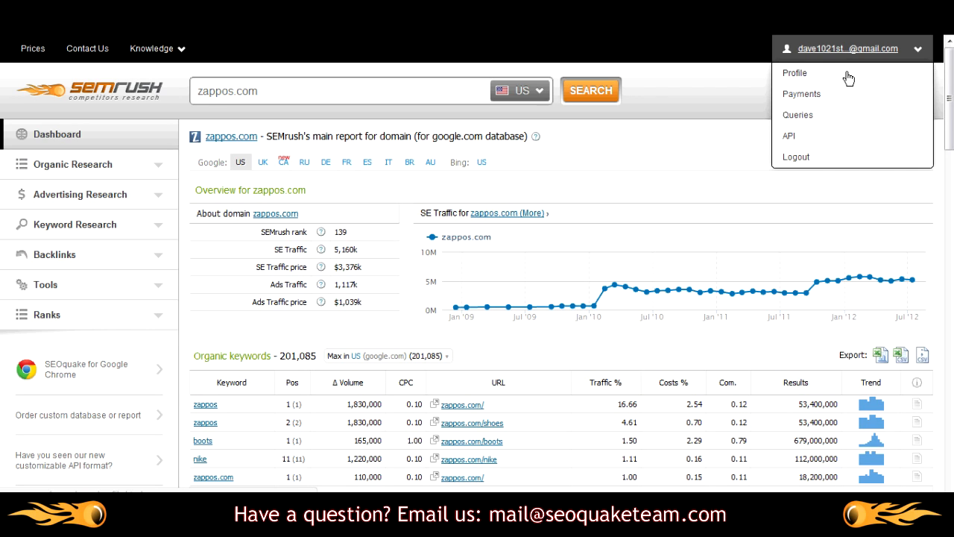
mouse_move(849, 147)
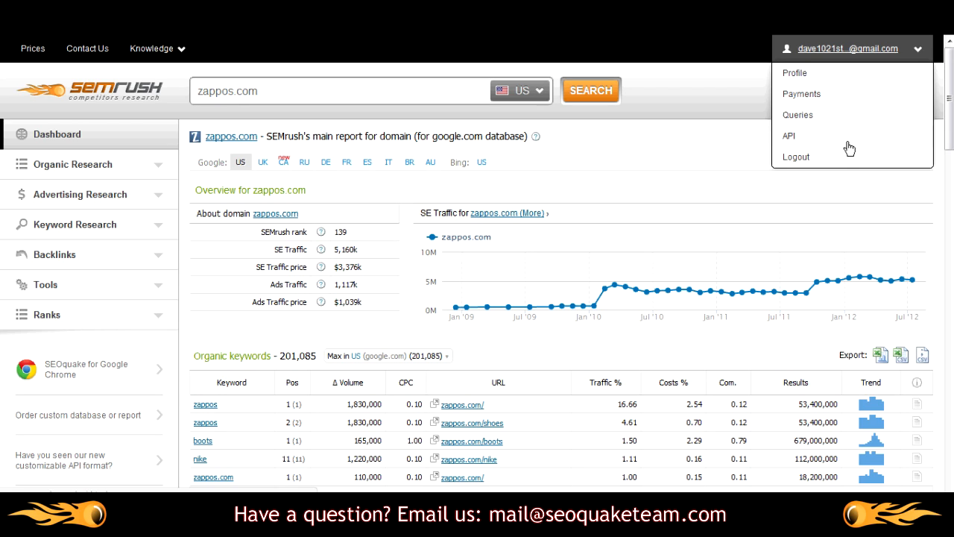
click(644, 150)
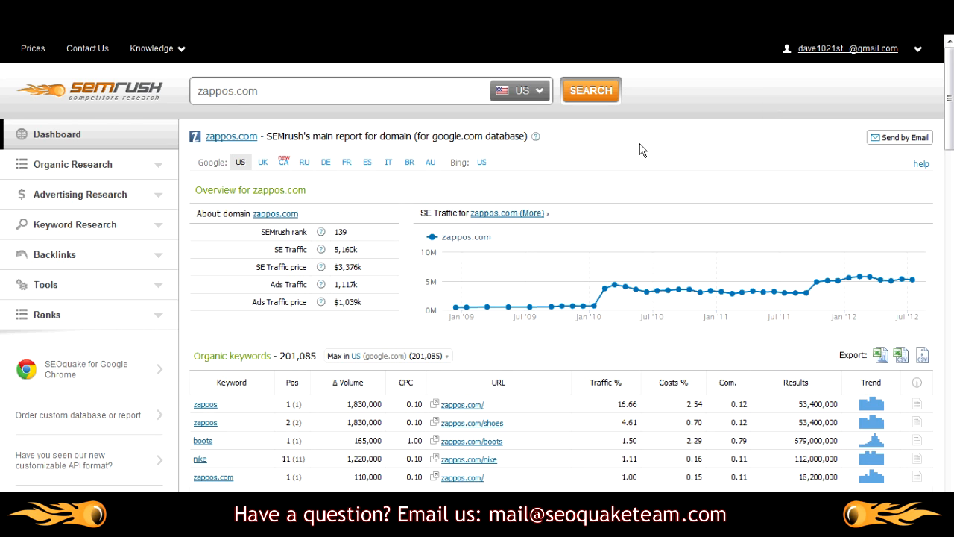
mouse_move(122, 140)
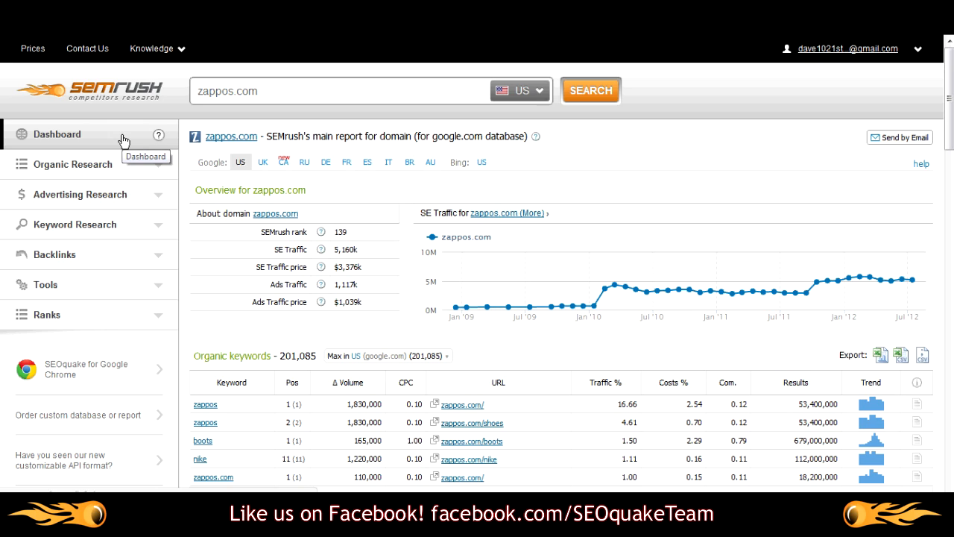
mouse_move(110, 300)
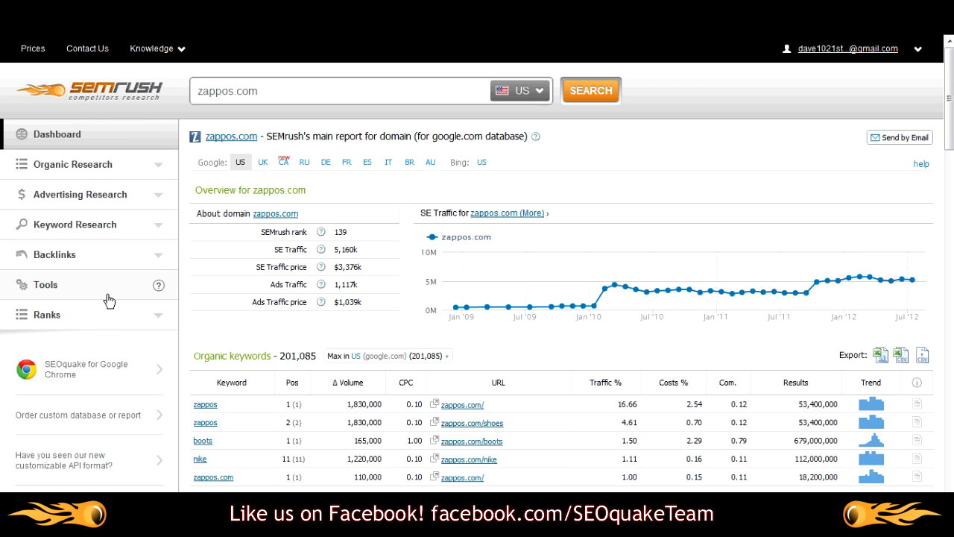
mouse_move(131, 143)
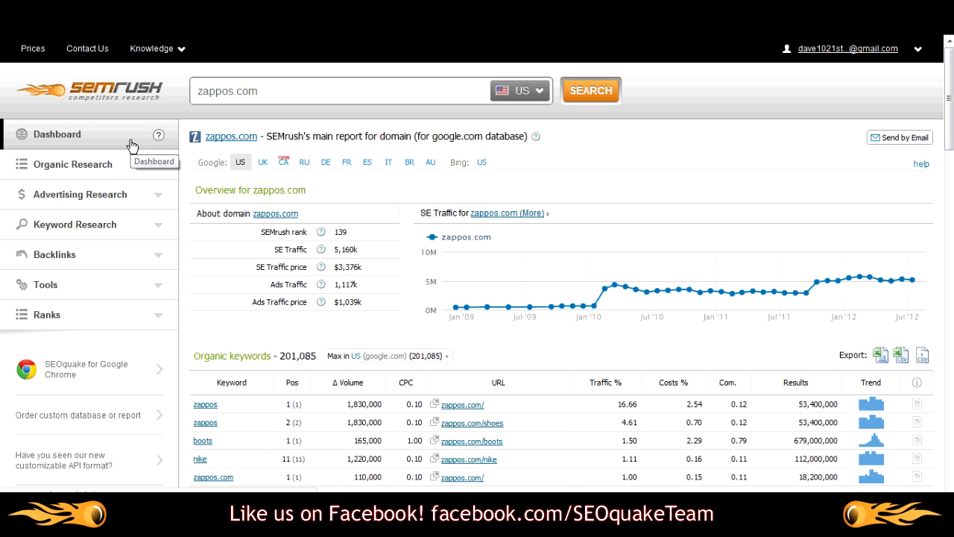
mouse_move(136, 138)
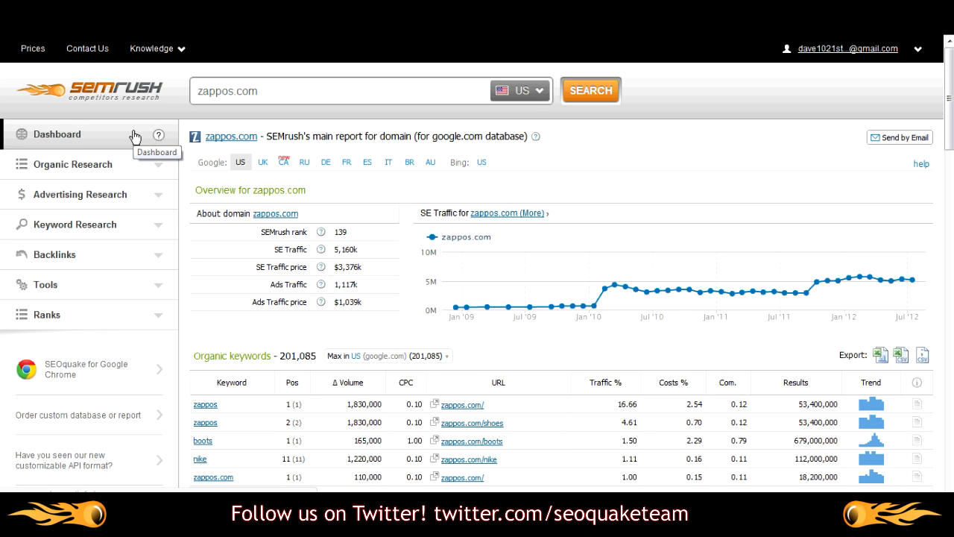
mouse_move(394, 132)
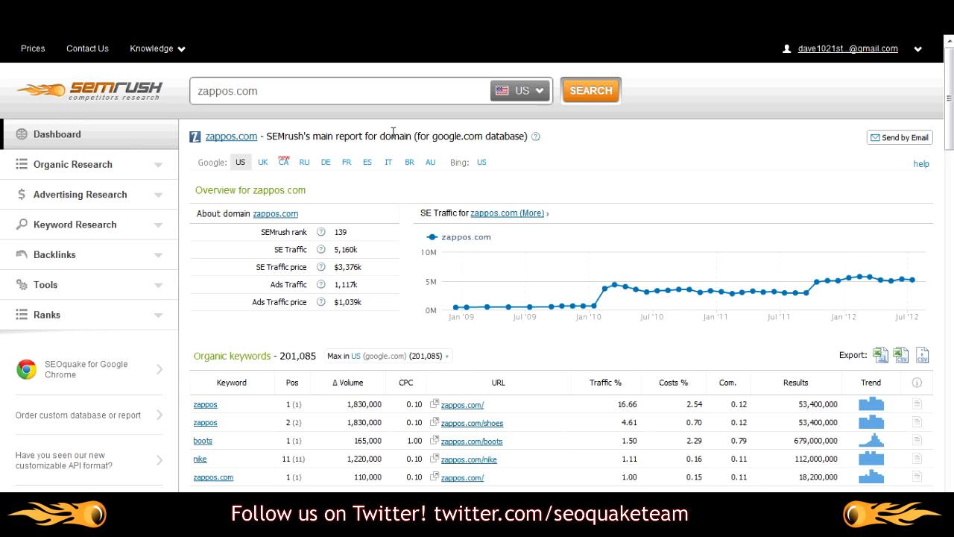
mouse_move(316, 195)
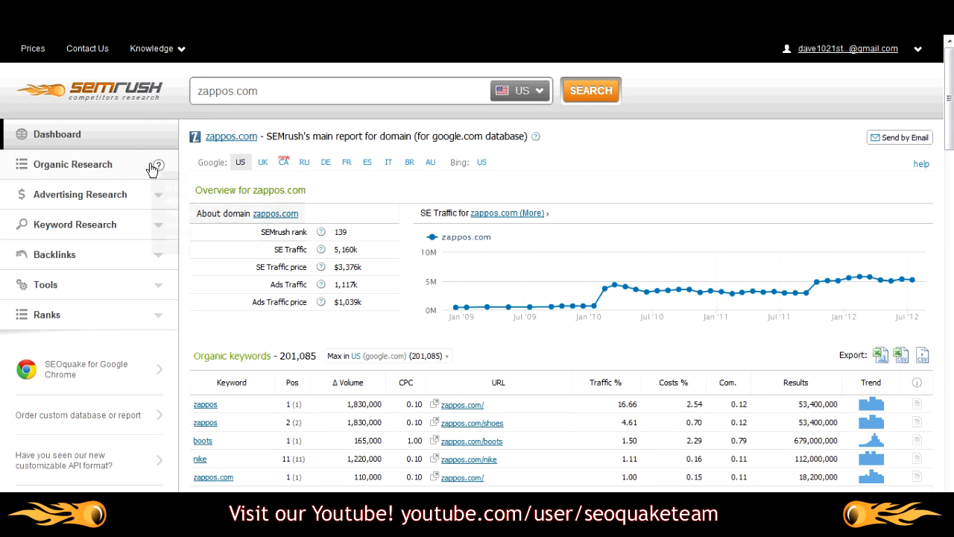
click(72, 164)
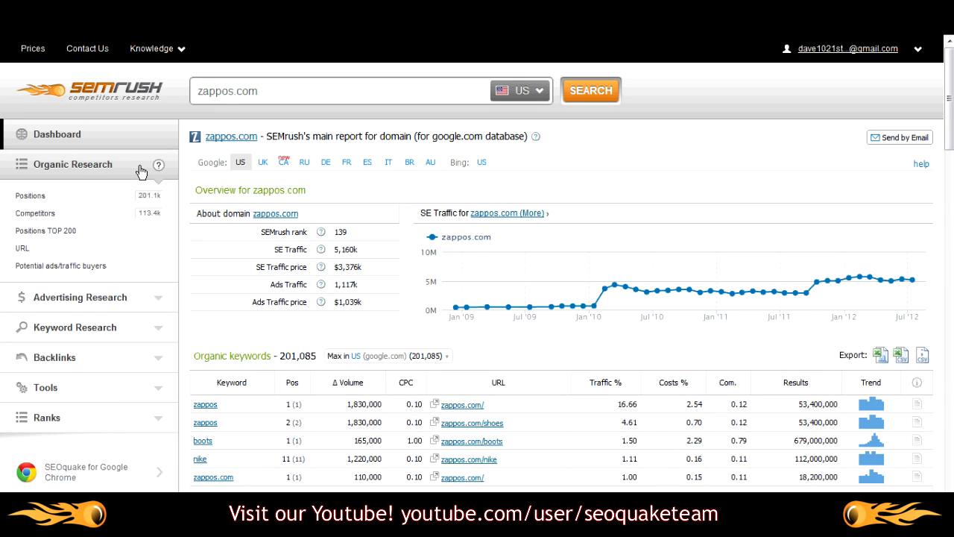
mouse_move(116, 188)
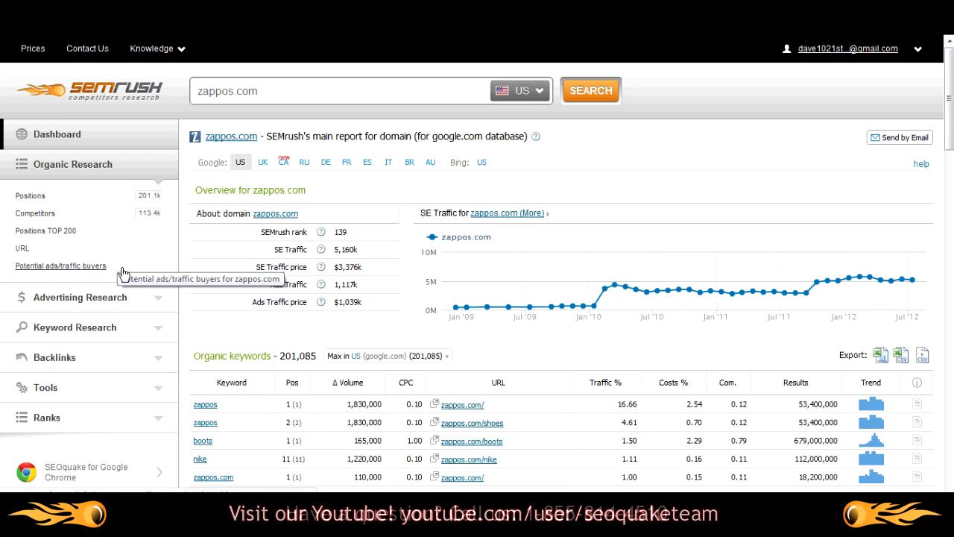
mouse_move(138, 182)
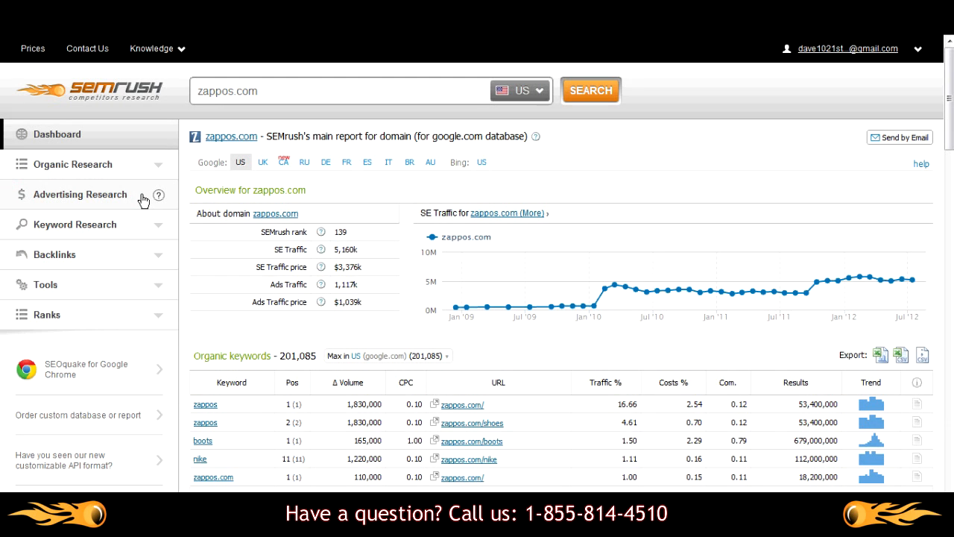
- Expand Advertising Research in the sidebar to list its sub-reports
click(81, 194)
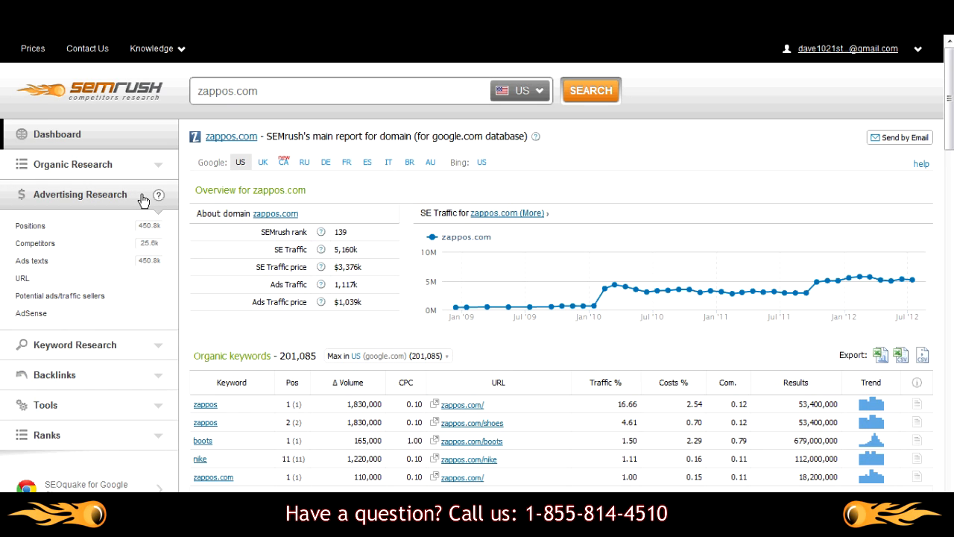
mouse_move(117, 226)
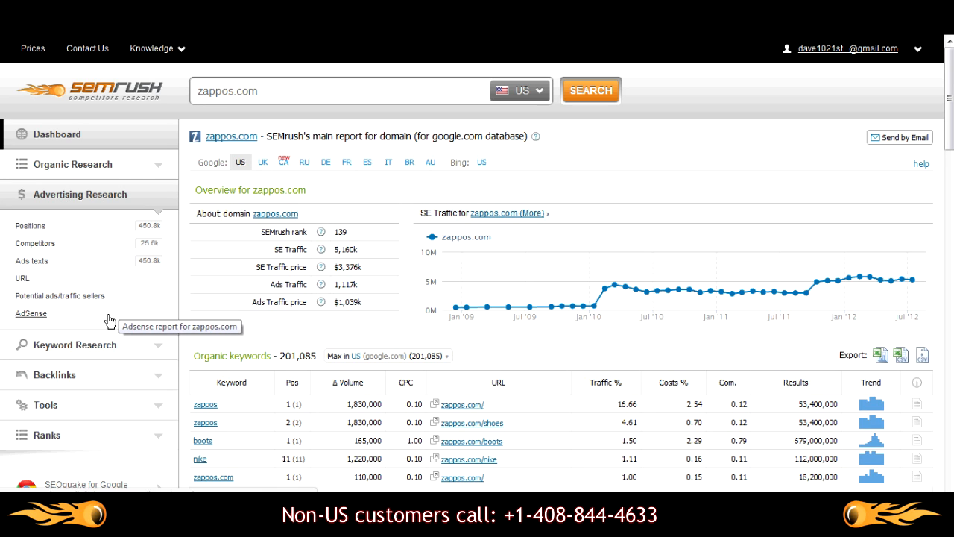
mouse_move(239, 203)
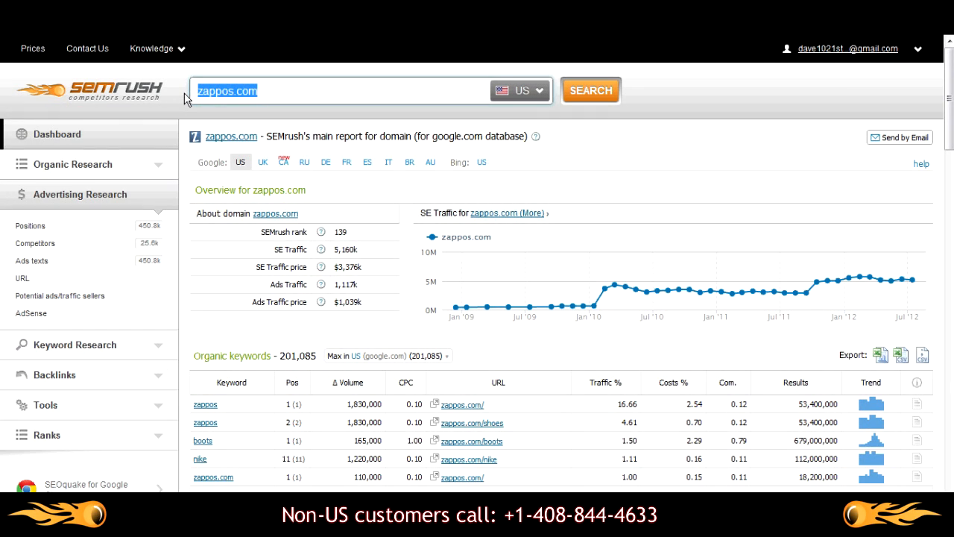
- Run a keyword search for 'seo services' picked from the suggestions
text(seo serv)
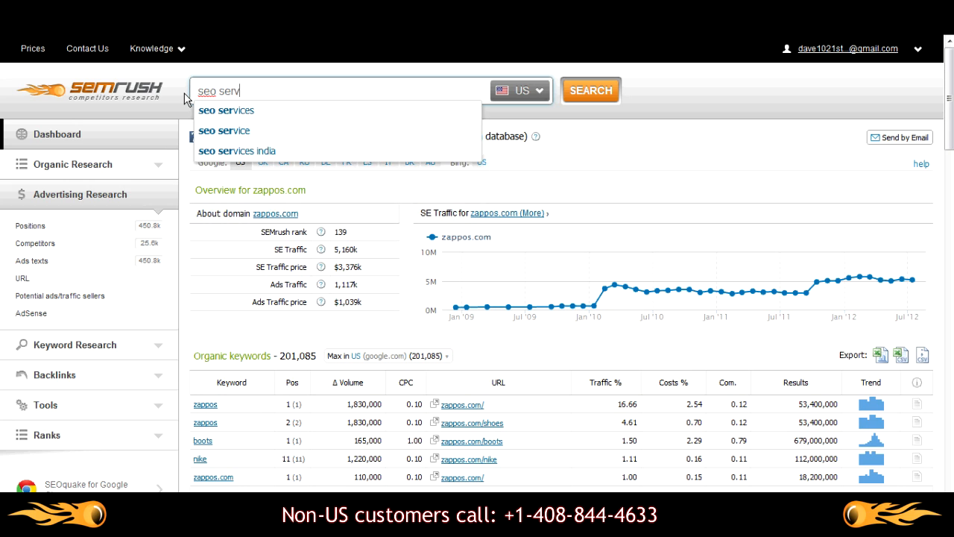
click(226, 110)
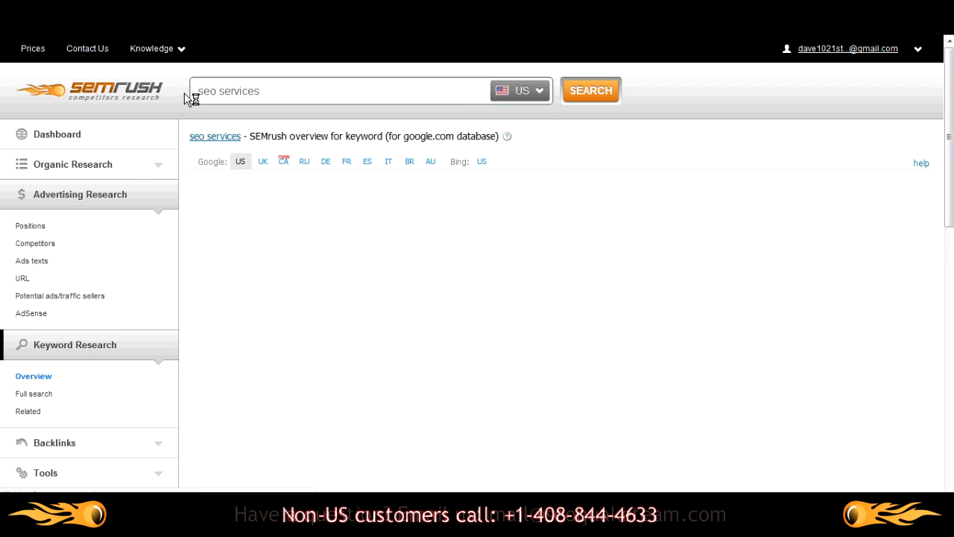
click(591, 91)
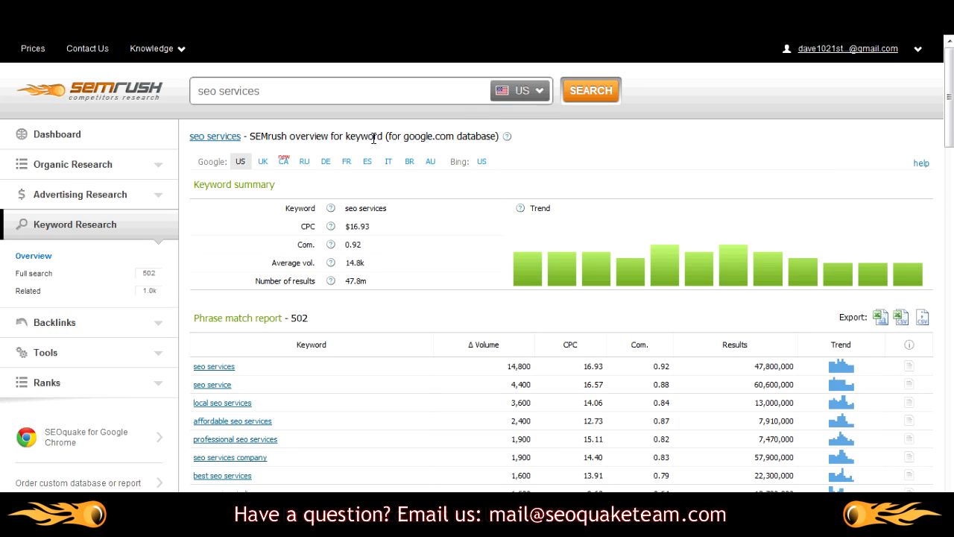
mouse_move(524, 188)
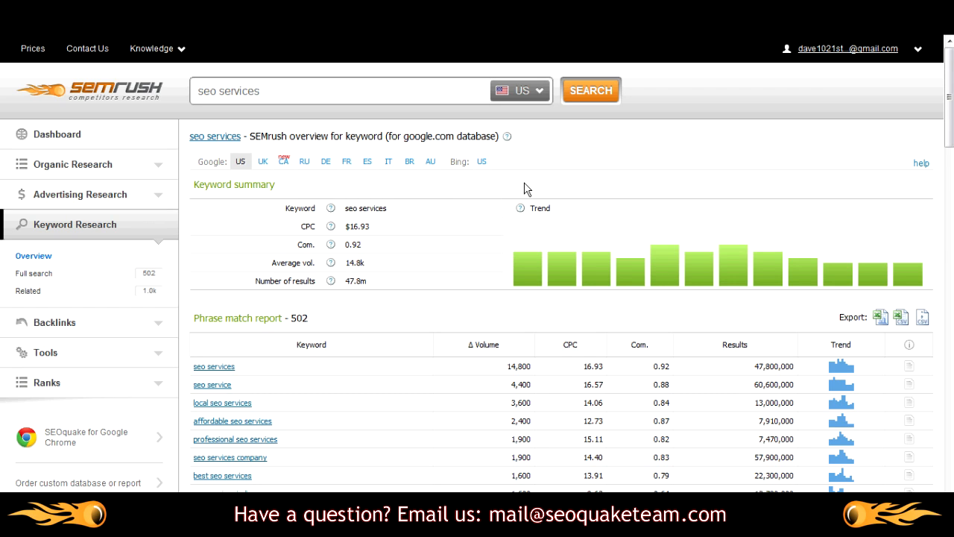
- Switch from the full keyword search to the Related keywords report for seo services
click(36, 273)
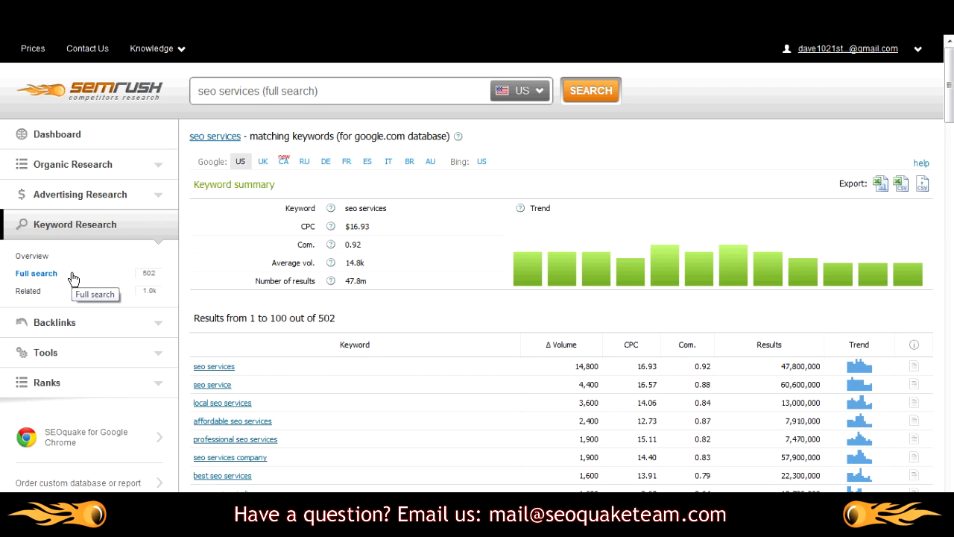
mouse_move(69, 295)
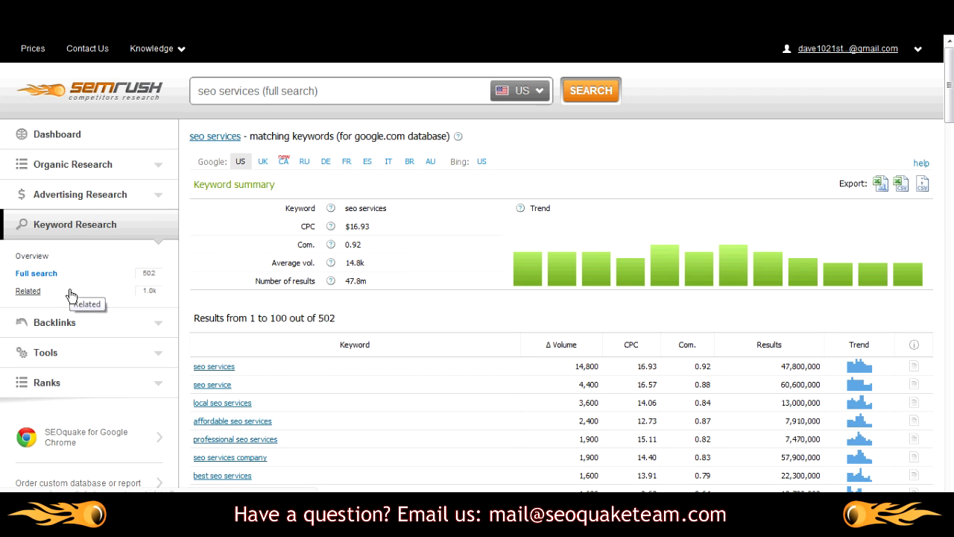
click(27, 290)
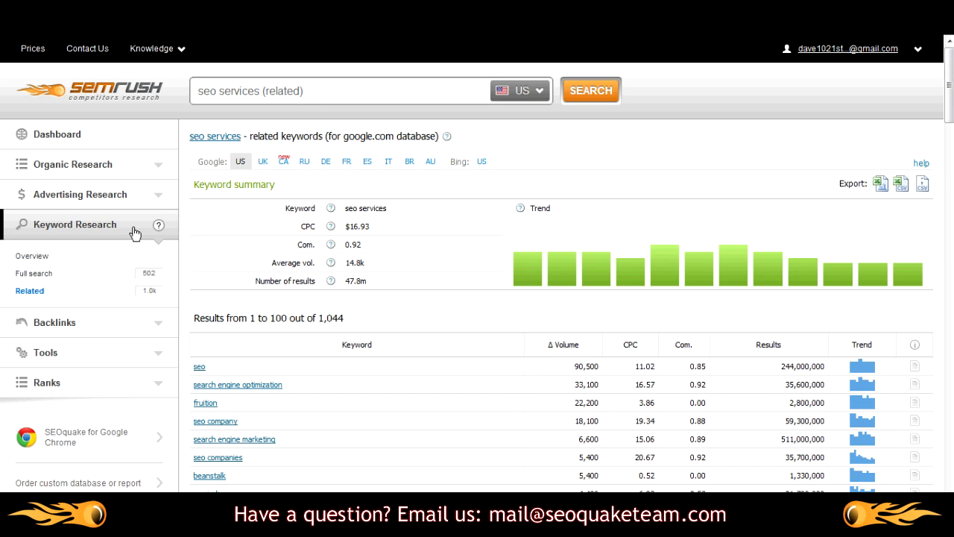
- Run the Backlinks report for news.google.com
click(75, 223)
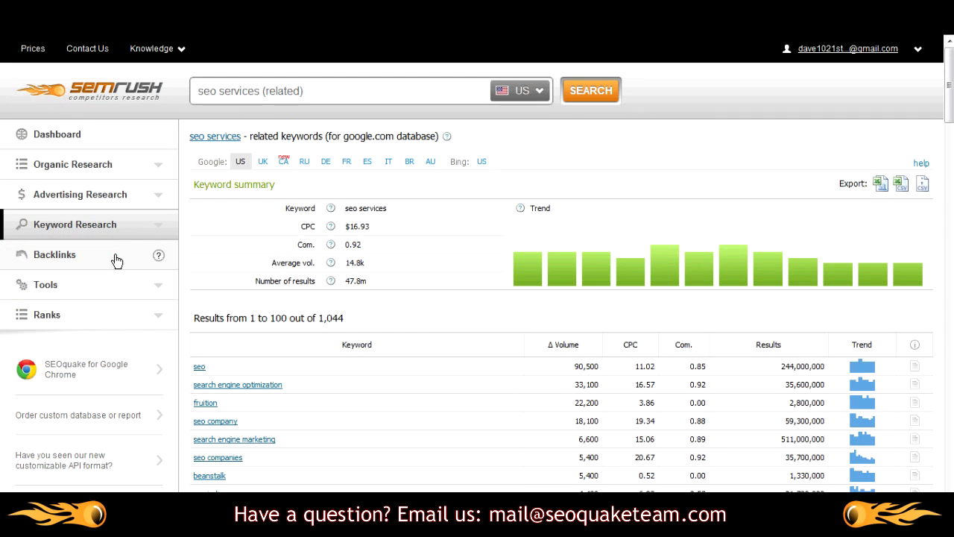
click(54, 253)
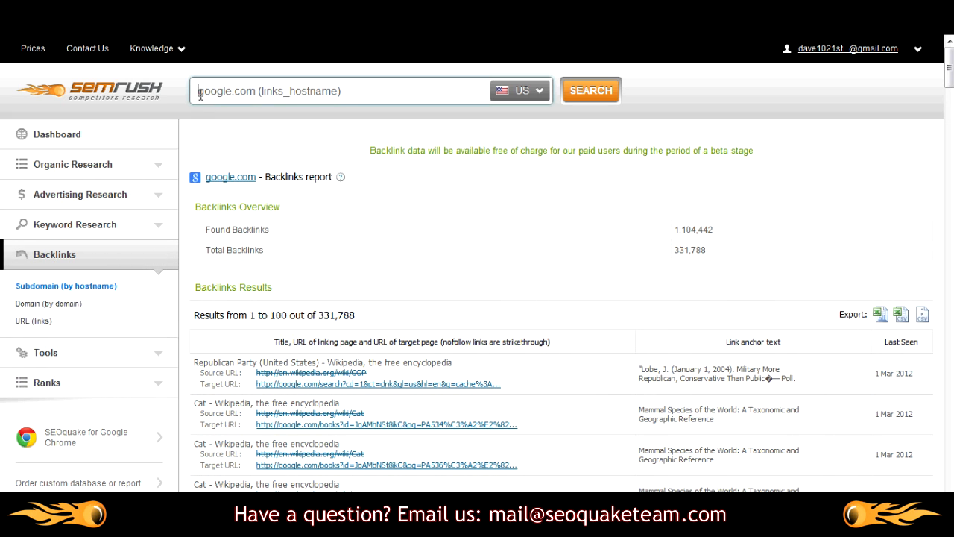
text(news)
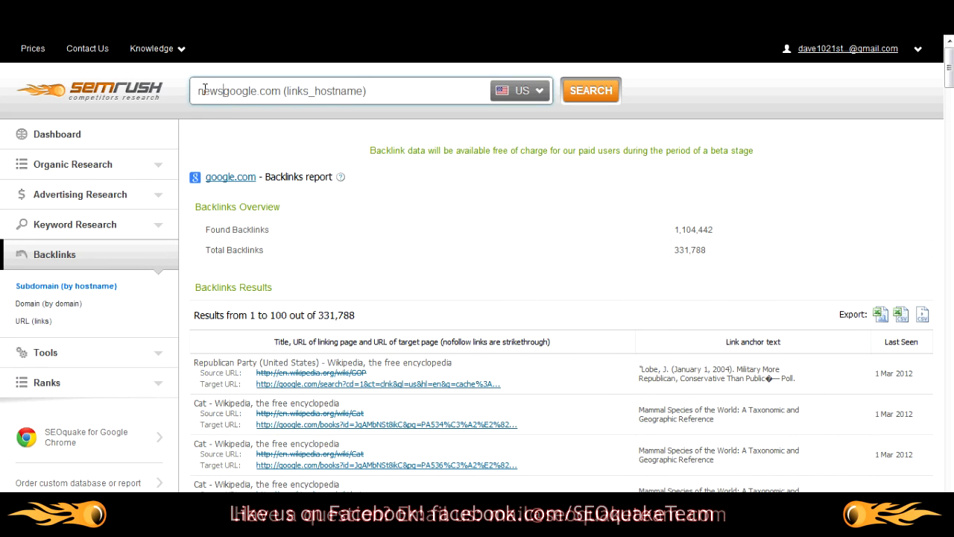
click(590, 91)
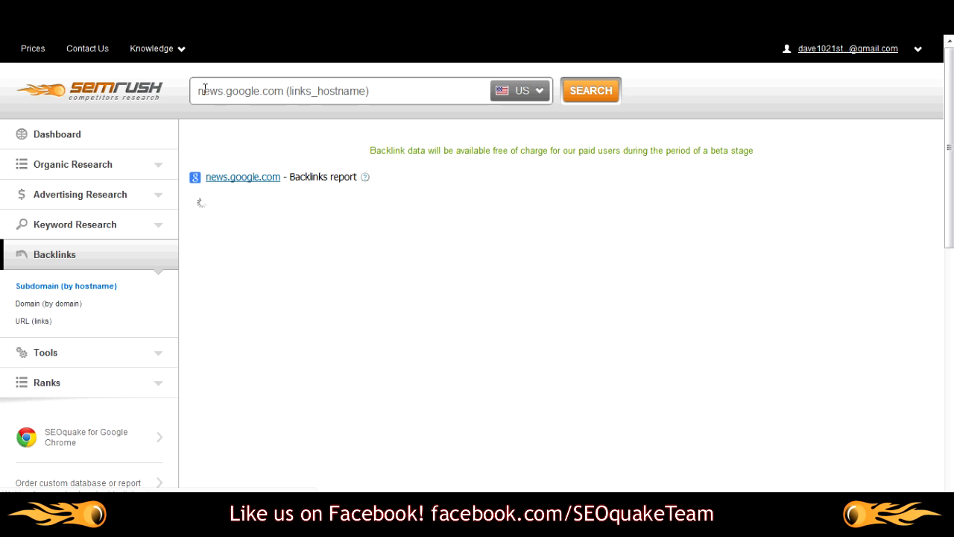
- Show backlinks for the whole google.com domain, then move to Domain vs domain
click(54, 304)
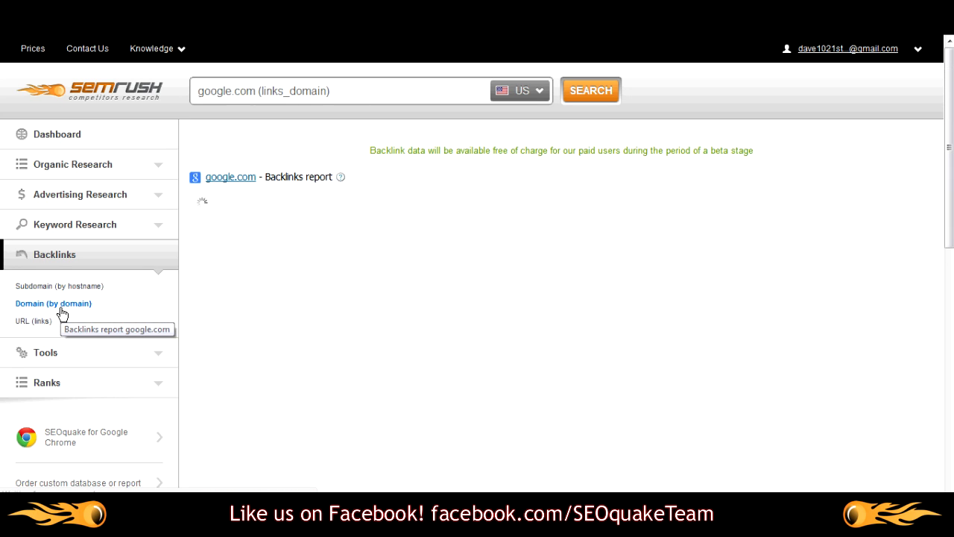
mouse_move(223, 91)
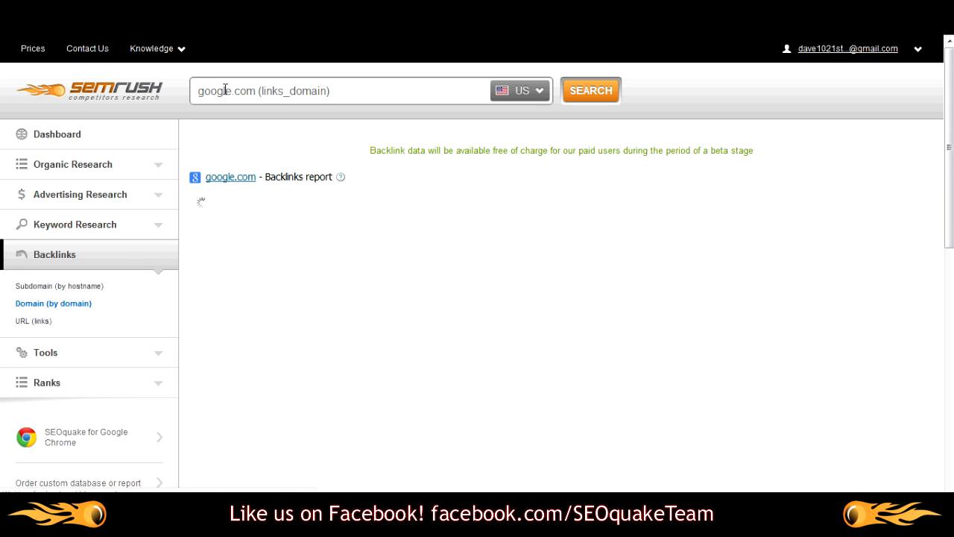
click(35, 320)
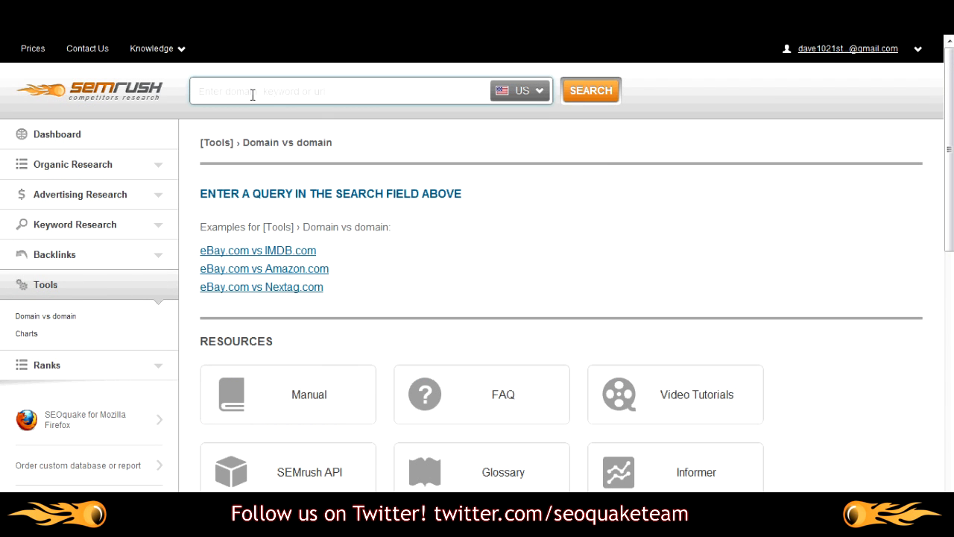
- Run a Domain vs domain search for expedia.com vs kayak.com
text(expedia)
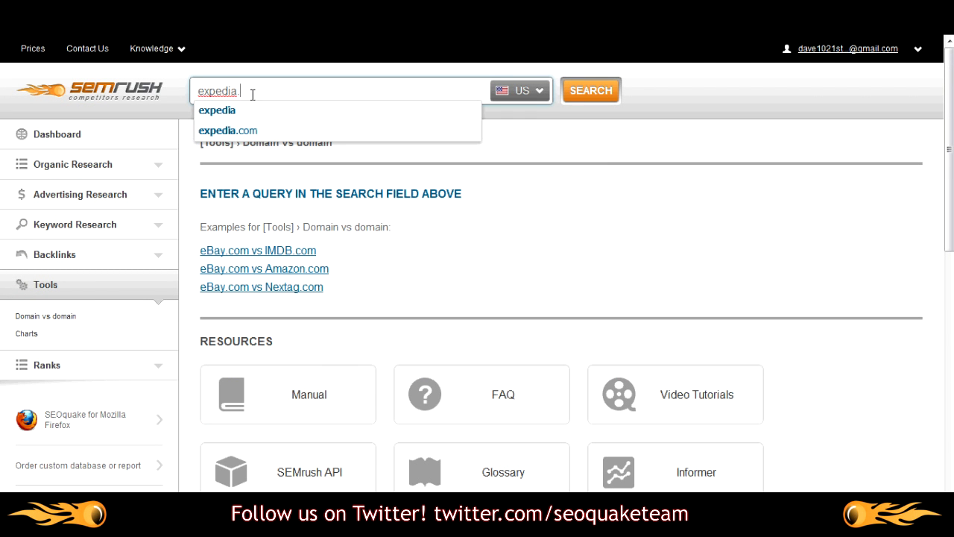
text(.com vs kaya)
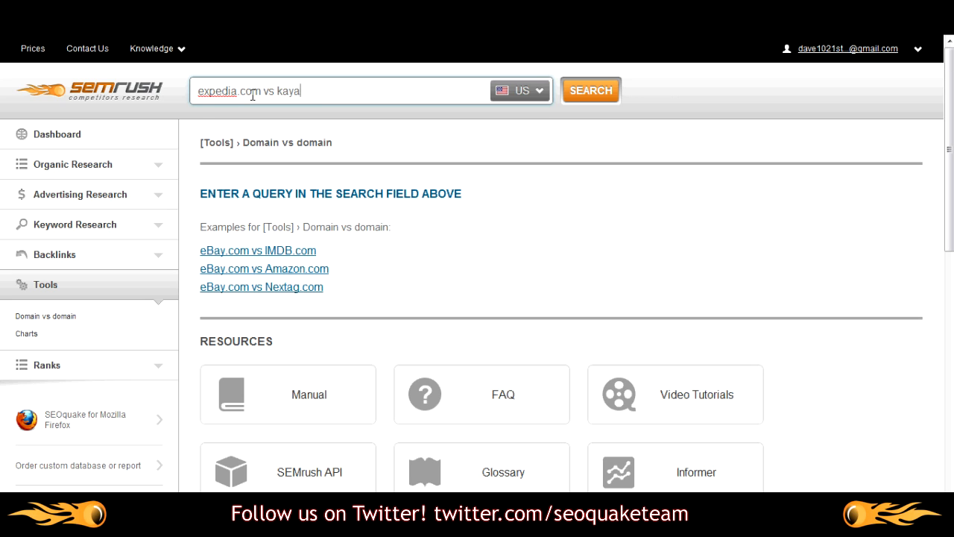
click(590, 91)
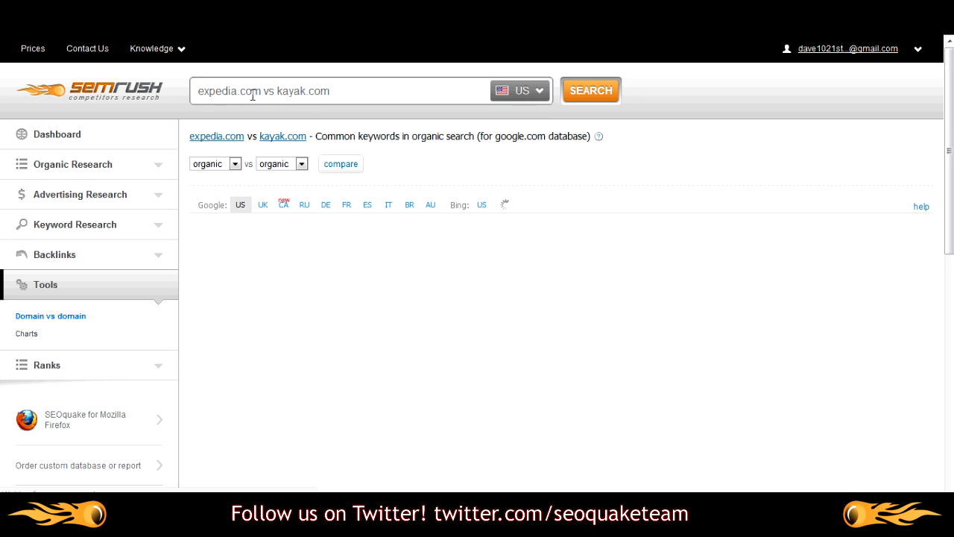
click(340, 163)
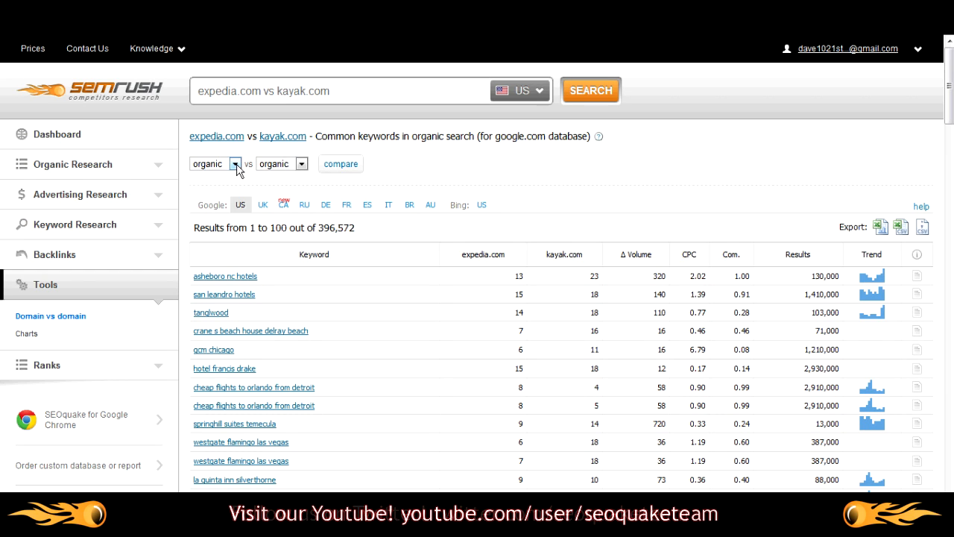
- Compare expedia.com's organic keywords against kayak.com's adwords keywords
click(235, 162)
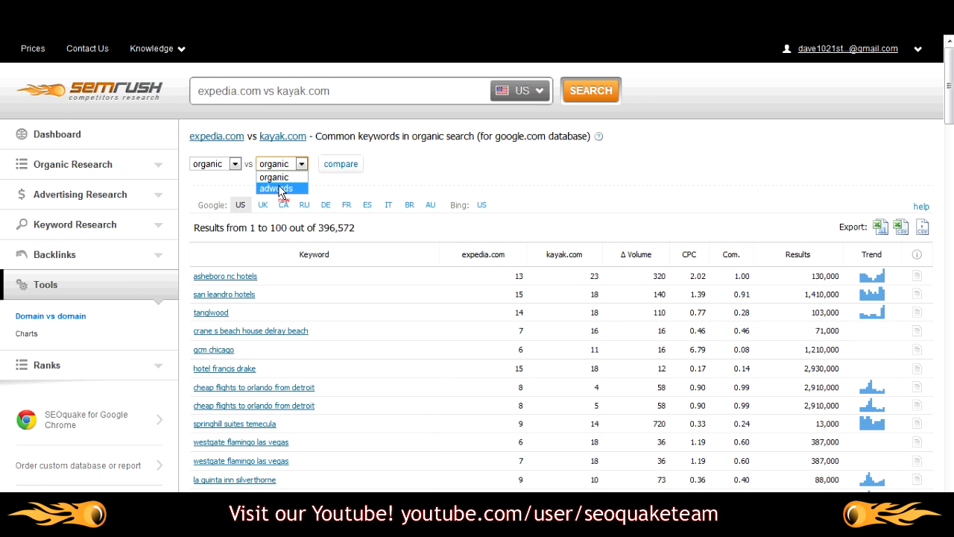
click(276, 188)
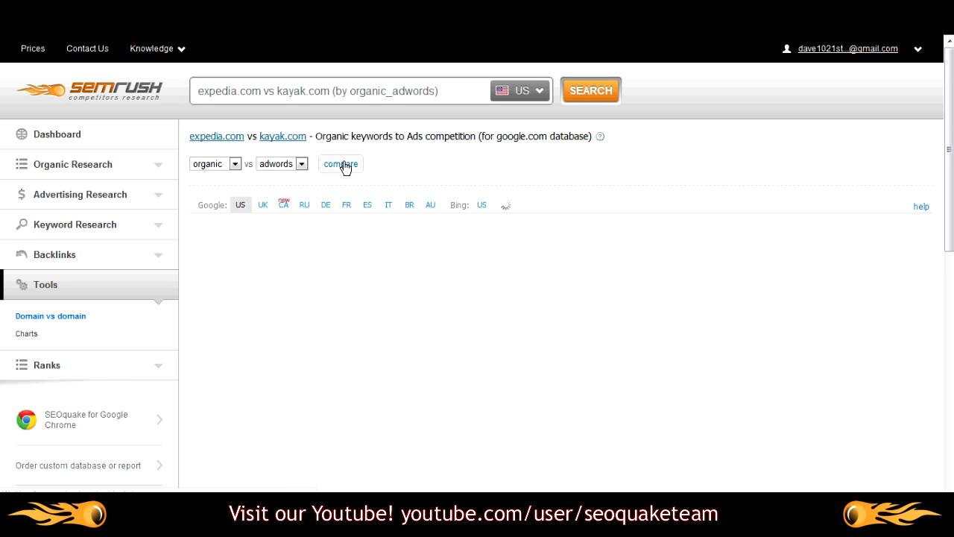
click(27, 334)
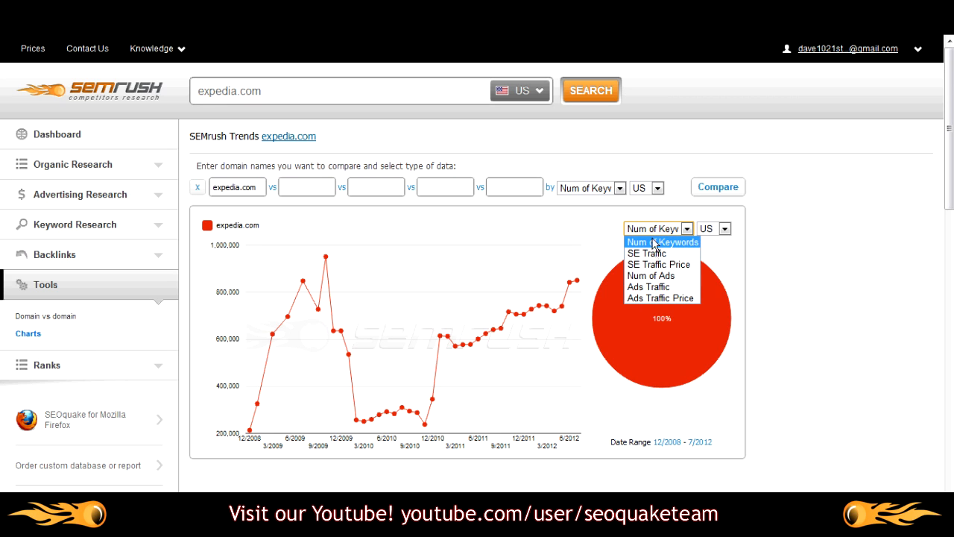
mouse_move(650, 286)
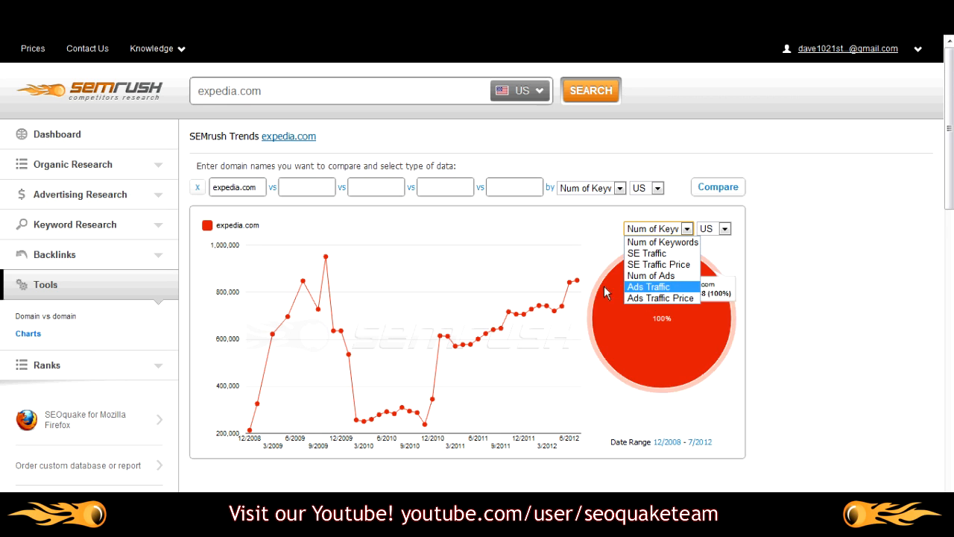
- Scroll the expedia.com trend chart page down to the embed code and back up
scroll(down, 3)
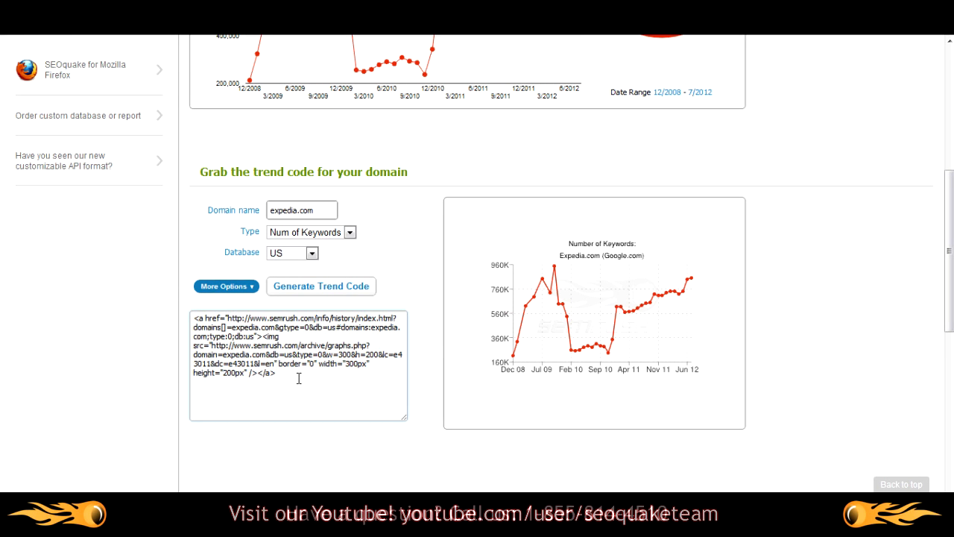
scroll(up, 3)
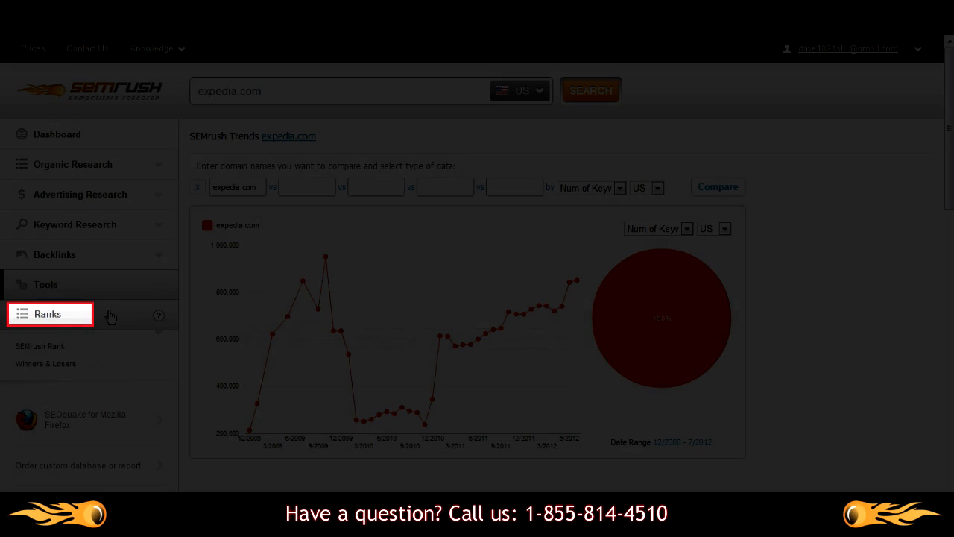
- Open Ranks Winners & Losers and sort by Organic Results with biggest losses first
click(51, 364)
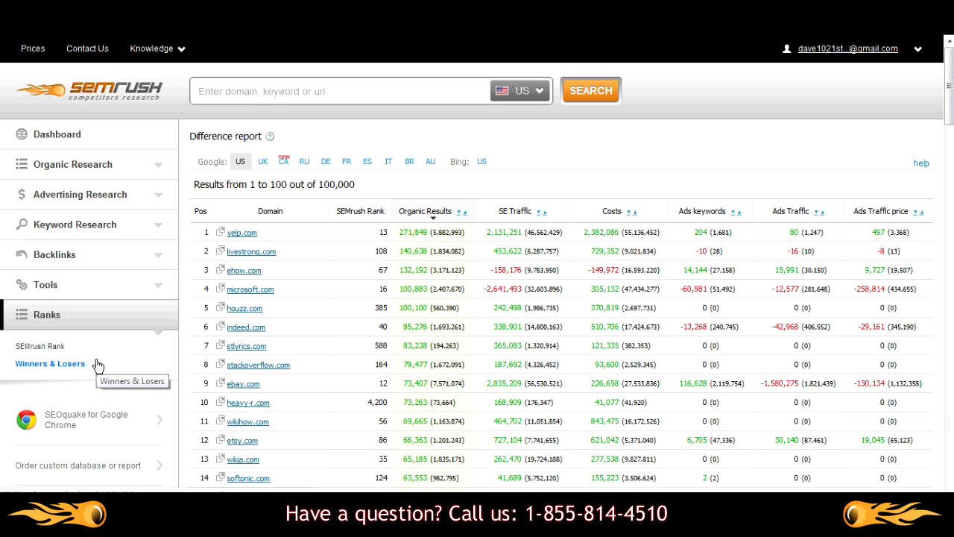
mouse_move(477, 188)
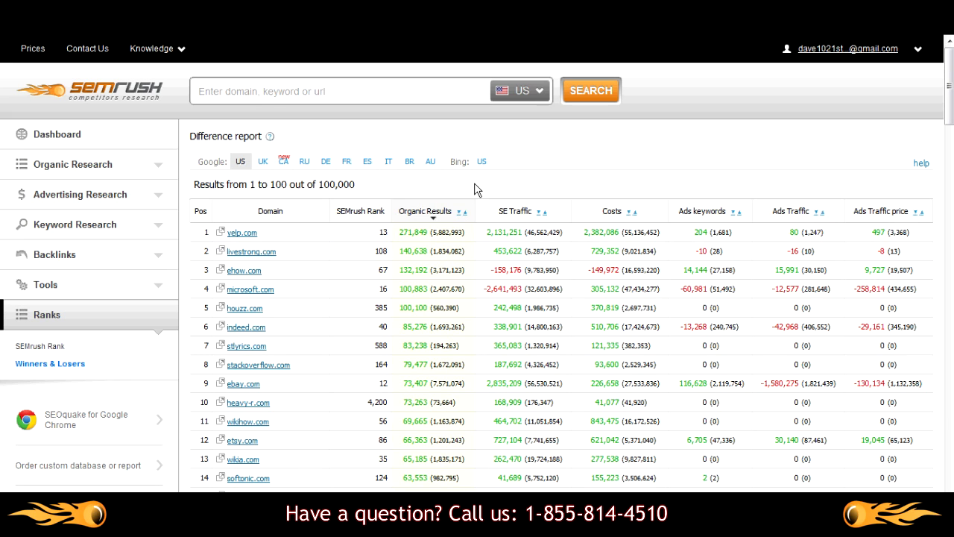
mouse_move(420, 185)
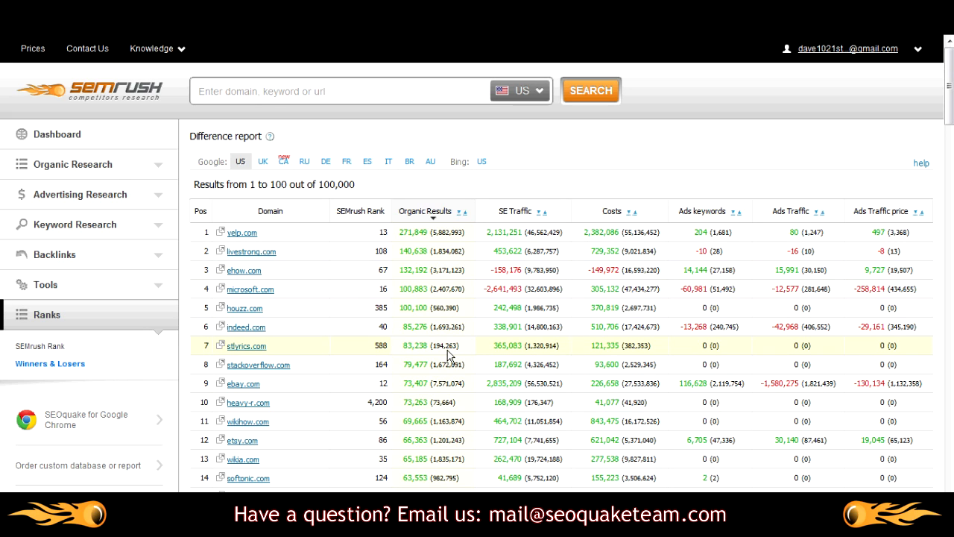
mouse_move(291, 233)
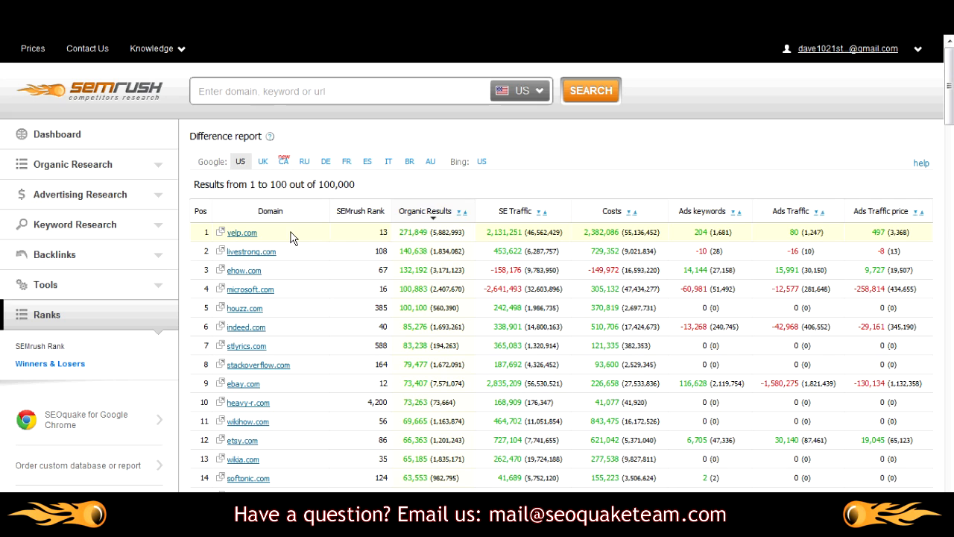
double_click(411, 232)
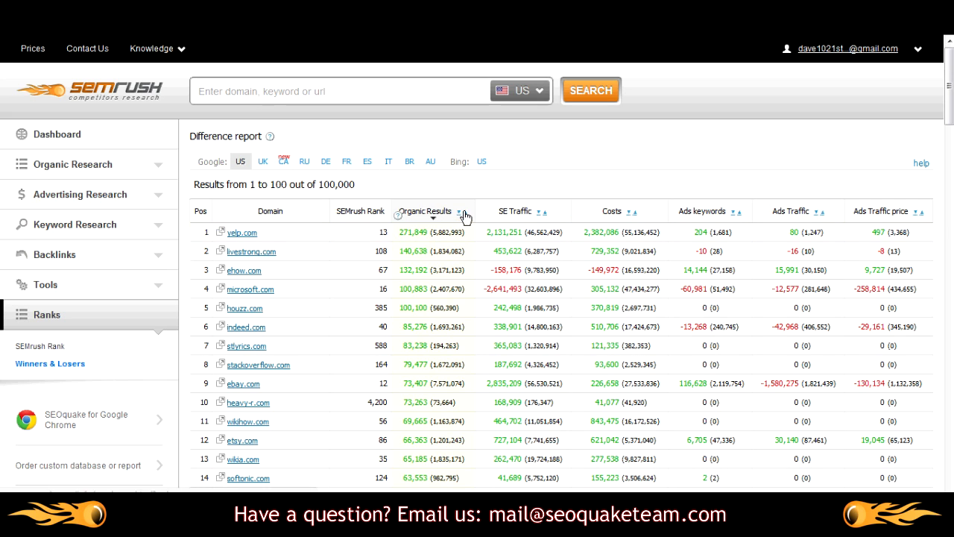
click(459, 212)
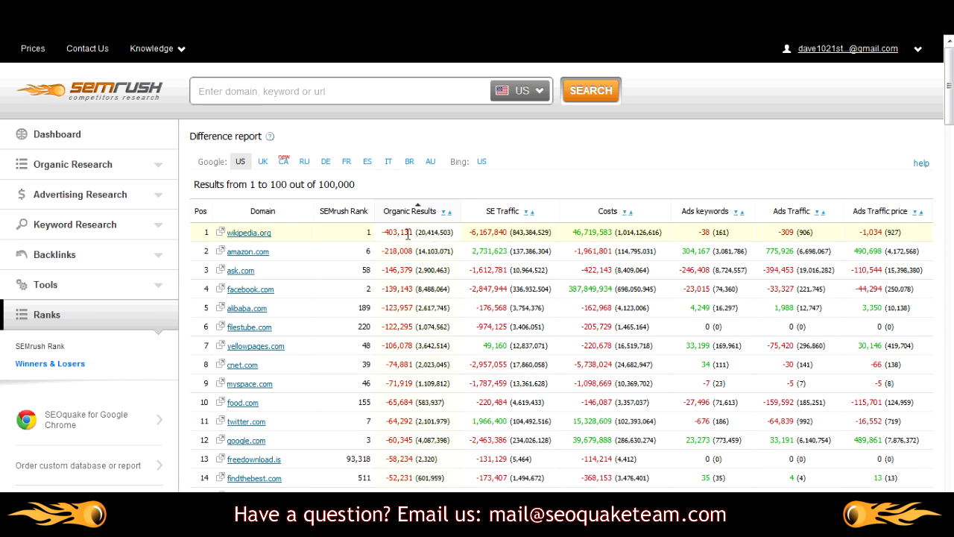